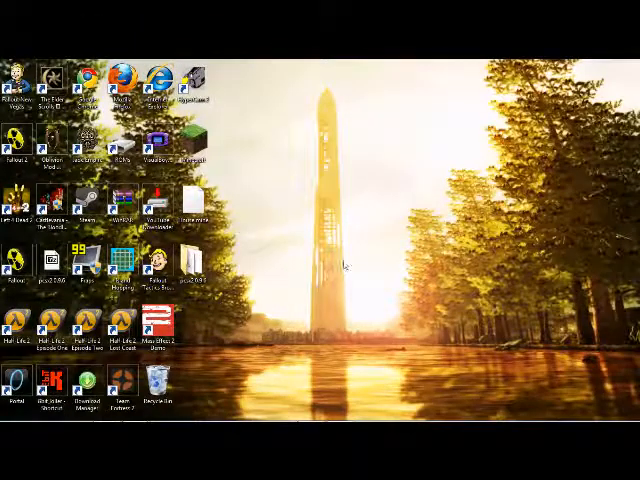
{"action": "mouse_move", "coordinate": [244, 82]}
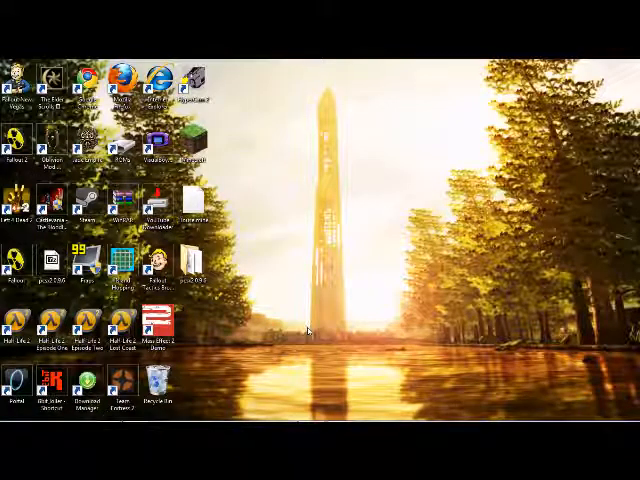
{"action": "mouse_move", "coordinate": [270, 304]}
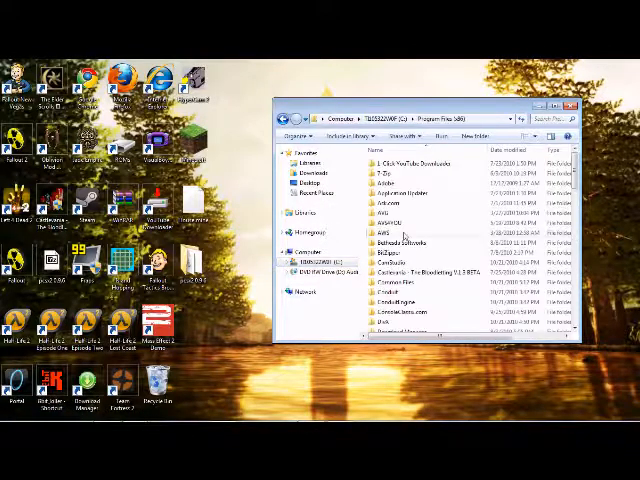
Step: Navigate Program Files (x86) > Steam > steamapps > common into the fallout new vegas folder
{"action": "scroll", "scroll_direction": "down", "scroll_amount": 3}
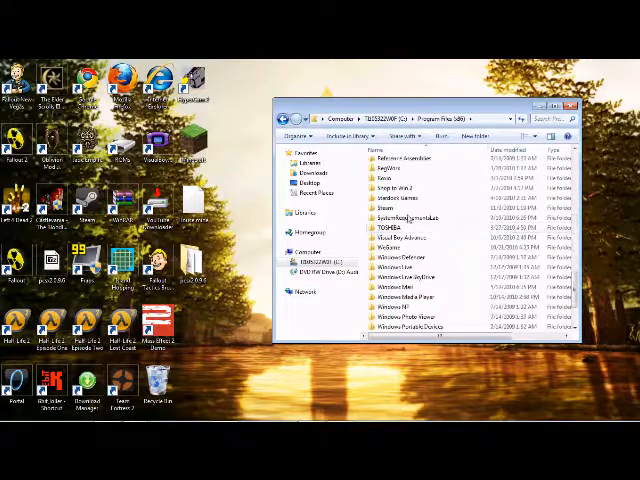
{"action": "double_click", "coordinate": [388, 196]}
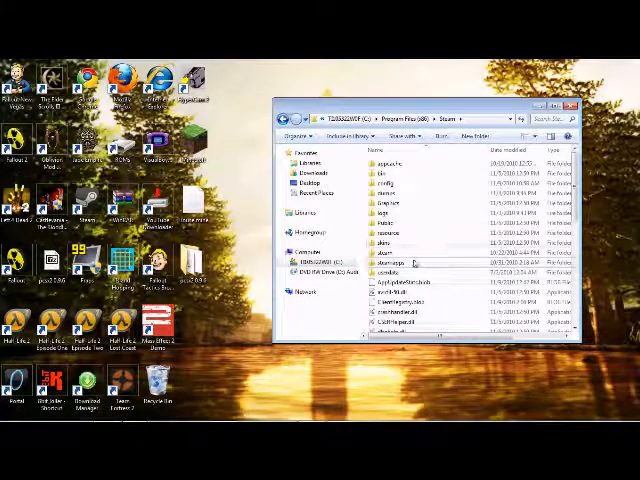
{"action": "left_click", "coordinate": [400, 264]}
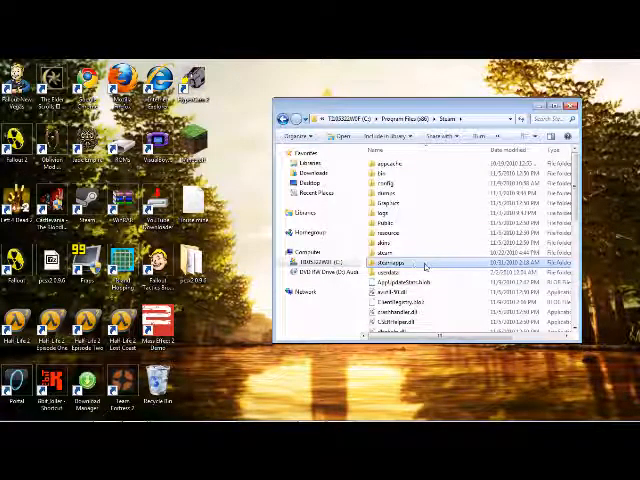
{"action": "double_click", "coordinate": [390, 264]}
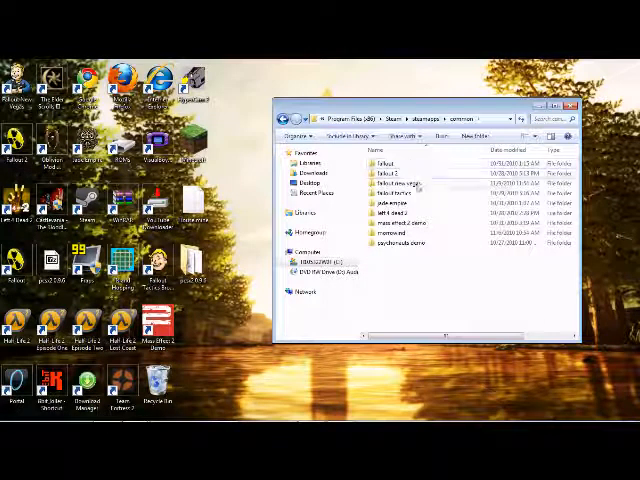
{"action": "double_click", "coordinate": [388, 182]}
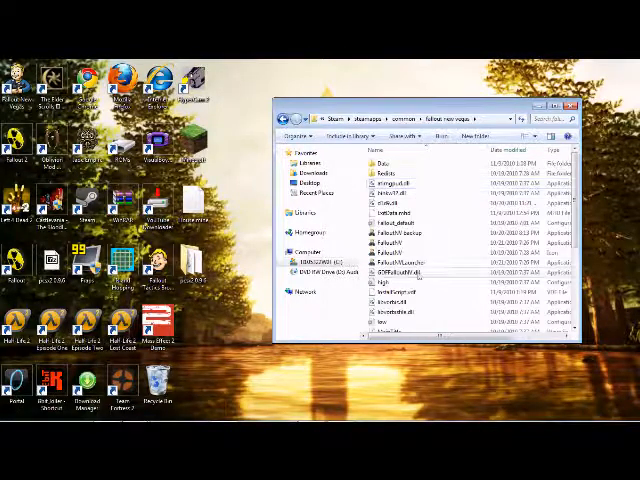
{"action": "mouse_move", "coordinate": [392, 290]}
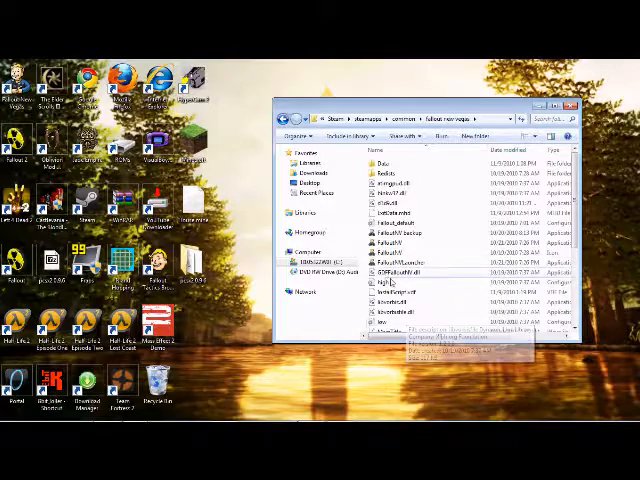
{"action": "left_click", "coordinate": [390, 284]}
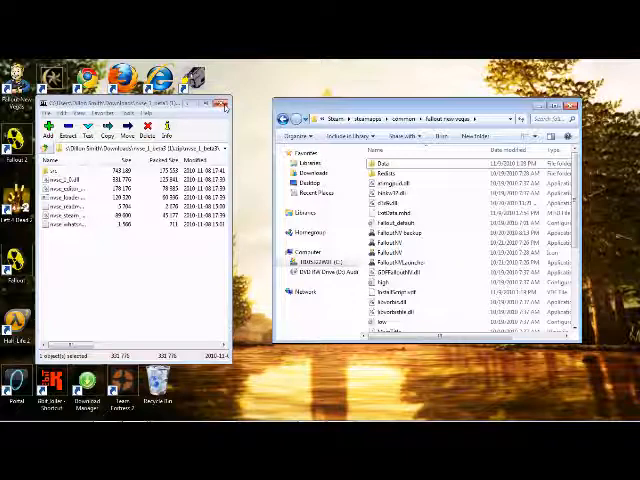
Step: Close the NVSE archive window after its files are copied into the game folder
{"action": "left_click", "coordinate": [224, 104]}
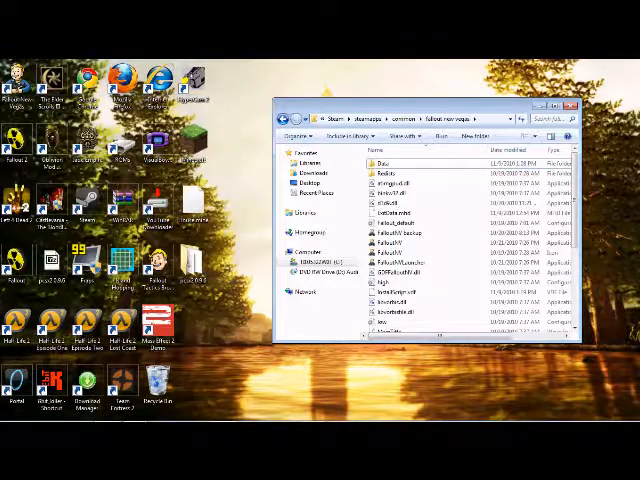
Step: Close the game folder Explorer window, leaving only the desktop
{"action": "left_click", "coordinate": [556, 108]}
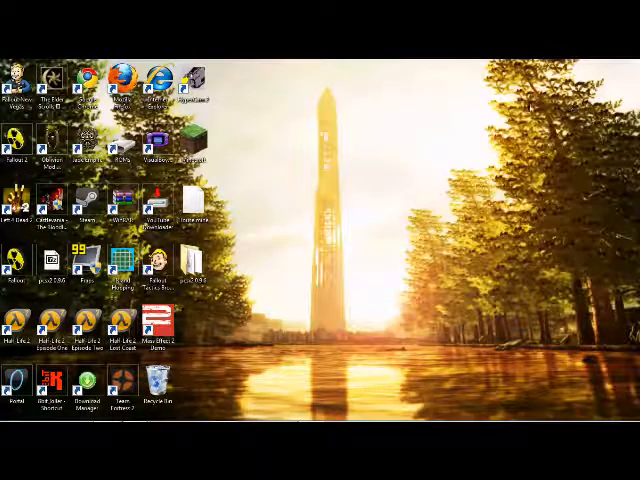
{"action": "mouse_move", "coordinate": [284, 292]}
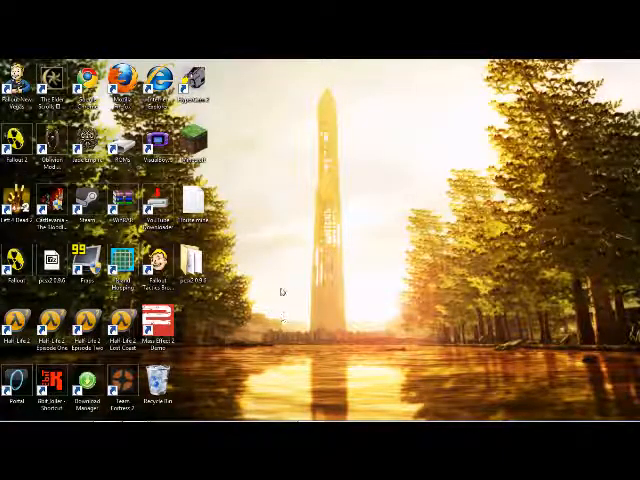
{"action": "mouse_move", "coordinate": [620, 84]}
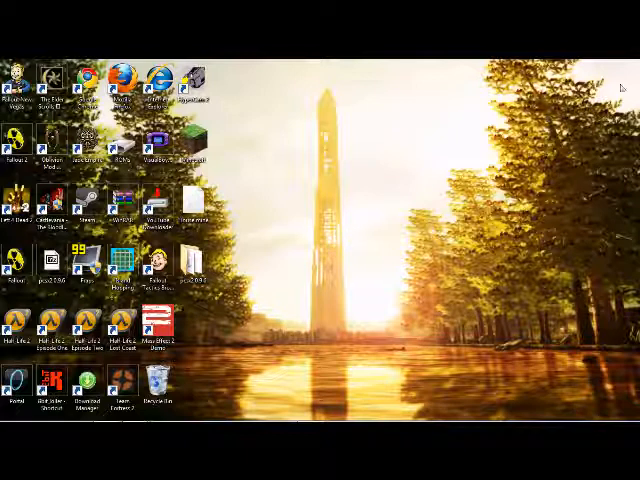
{"action": "mouse_move", "coordinate": [352, 156]}
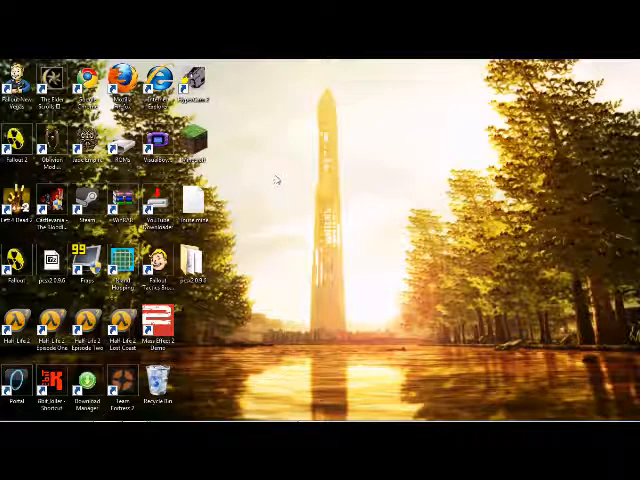
{"action": "mouse_move", "coordinate": [268, 262]}
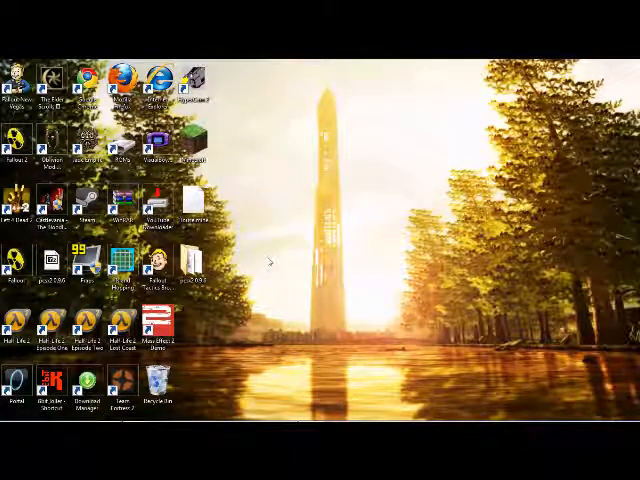